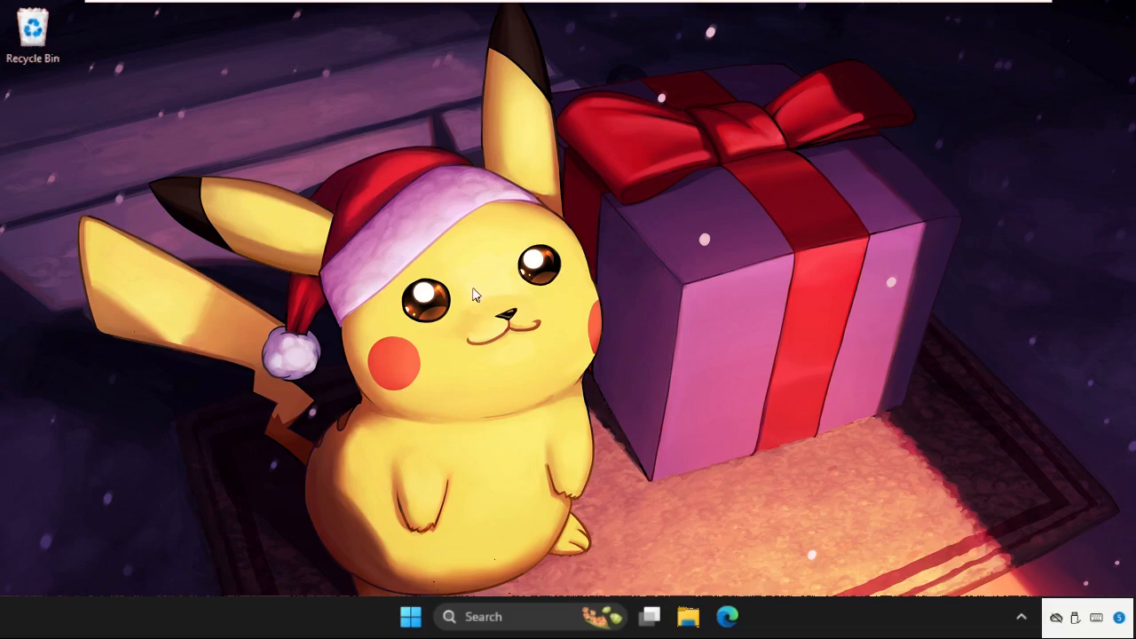
mouse_move(444, 277)
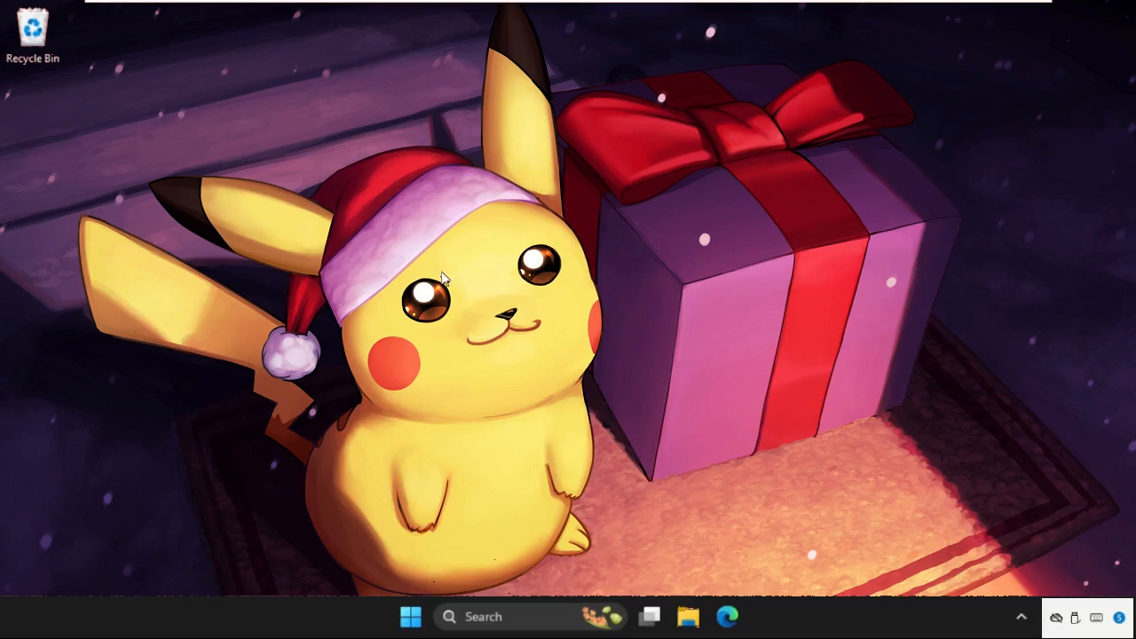
mouse_move(612, 316)
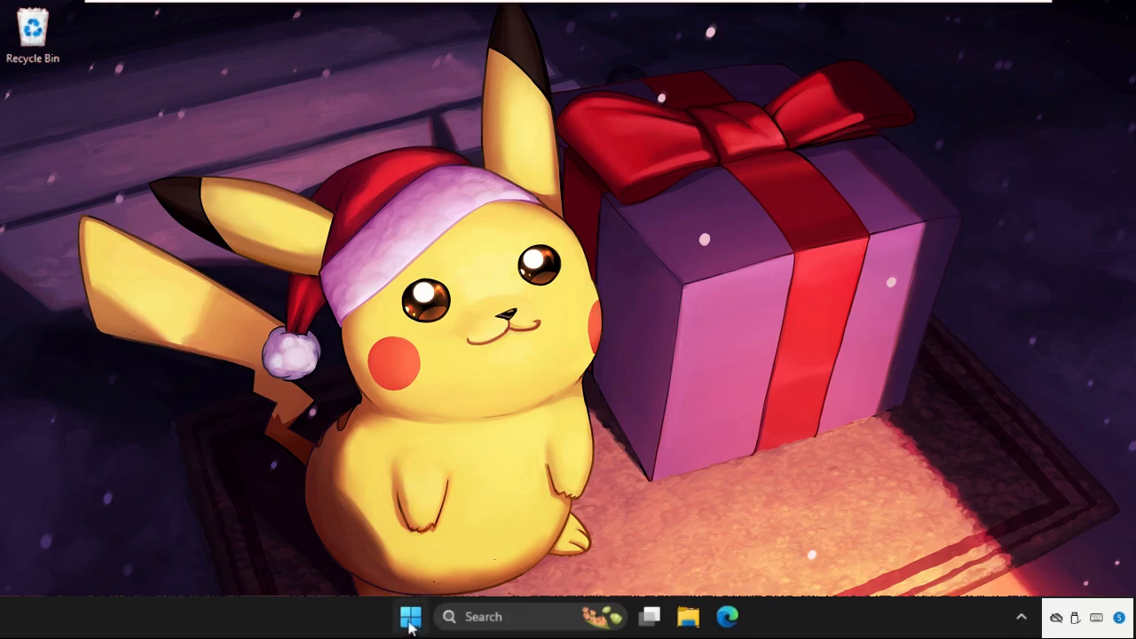
Launch Device Manager, first from the Start right-click menu and then via taskbar search.
right_click(408, 618)
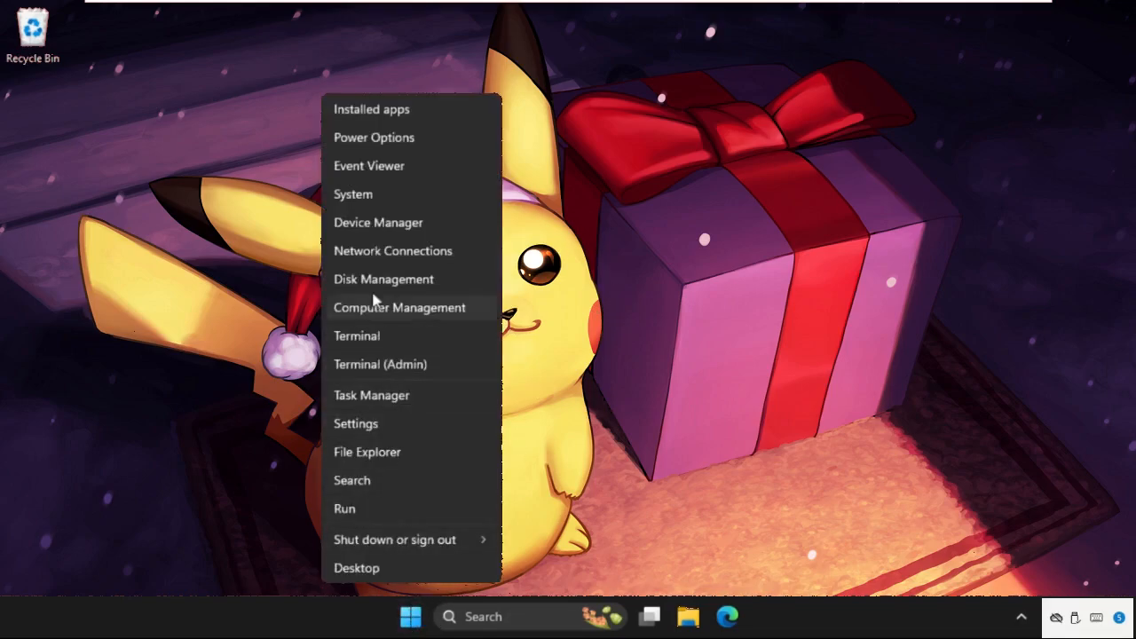
click(378, 222)
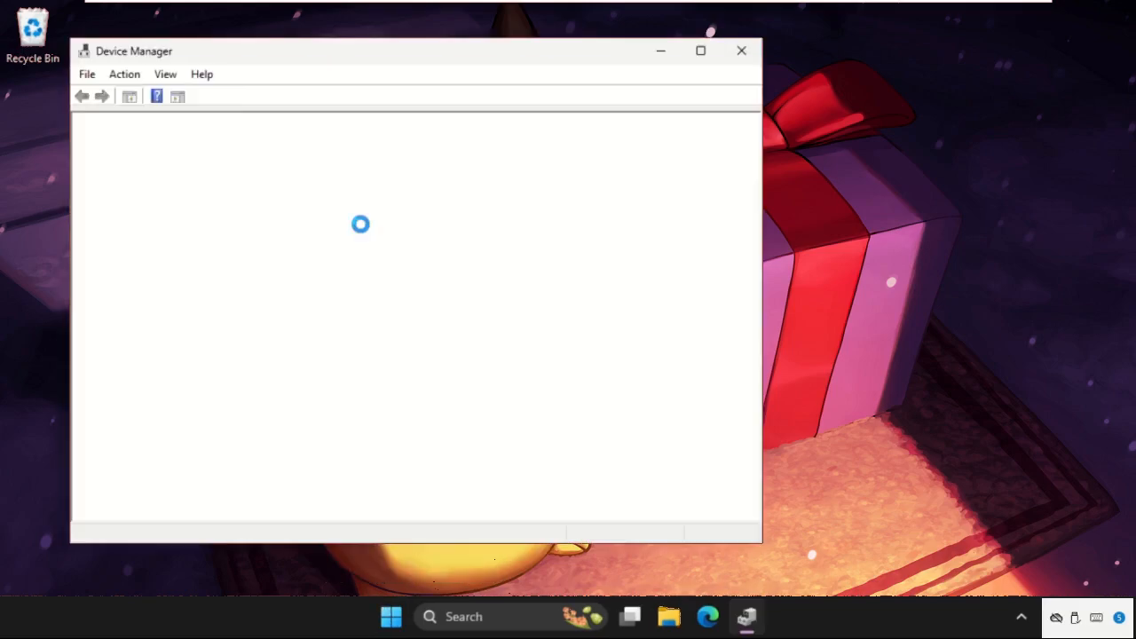
click(742, 50)
text(device)
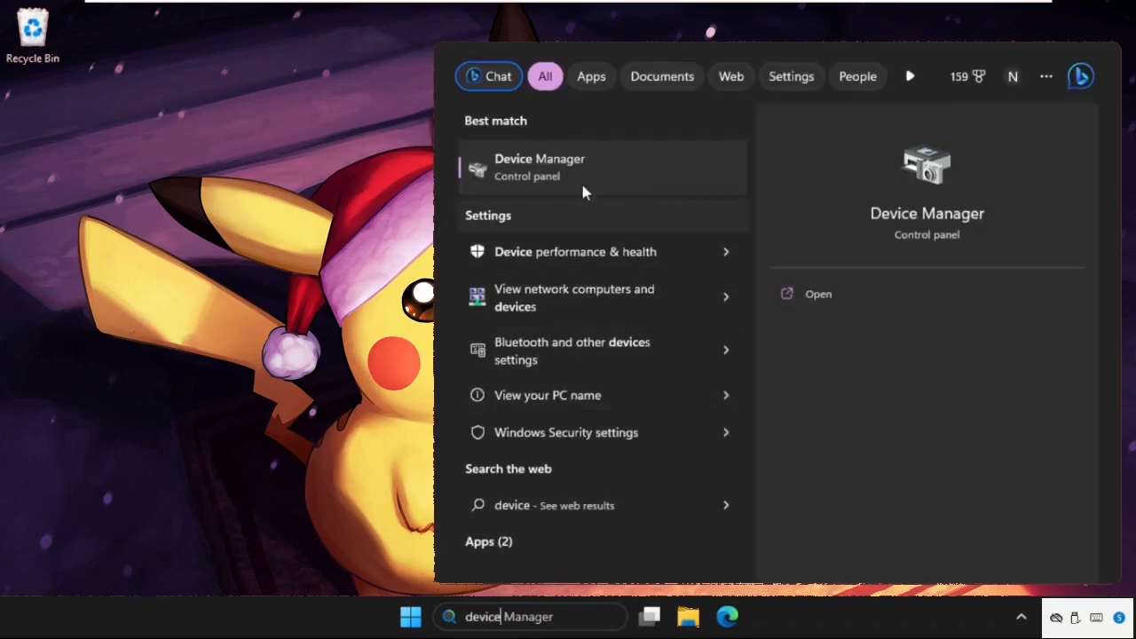
click(539, 167)
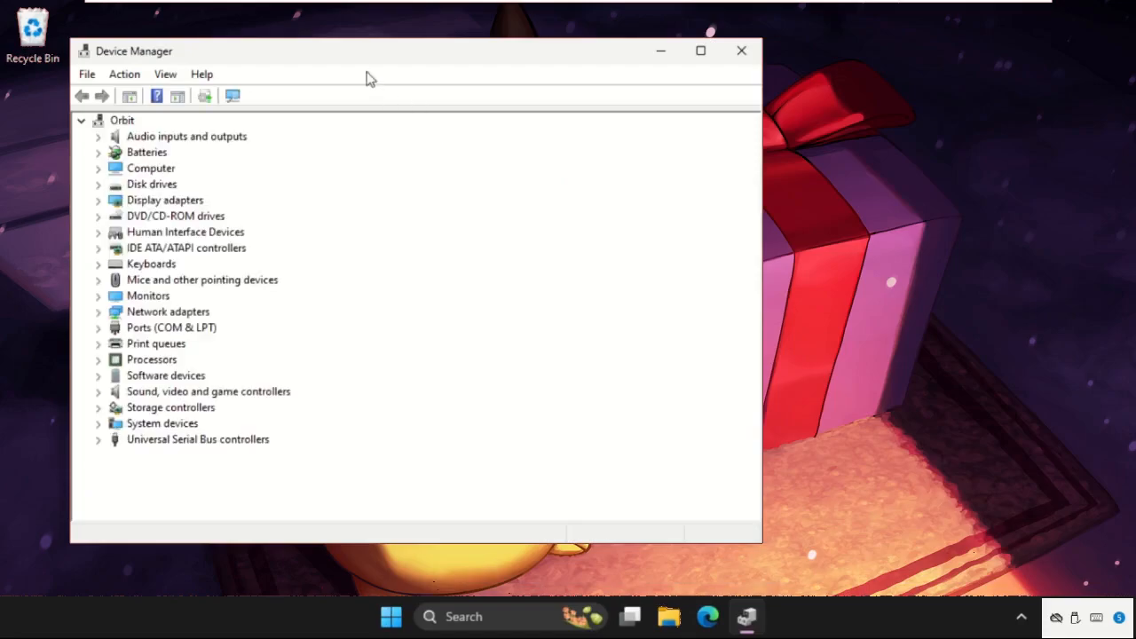
Expand Display adapters and bring up the Microsoft Basic Display Adapter's properties.
drag(371, 49, 536, 57)
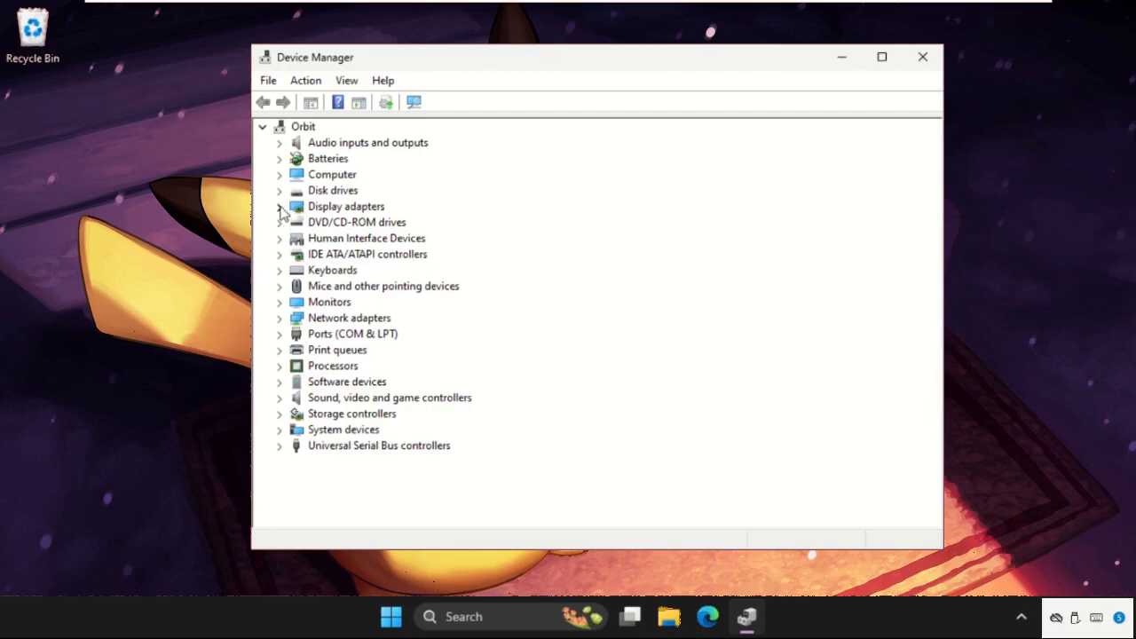
click(281, 206)
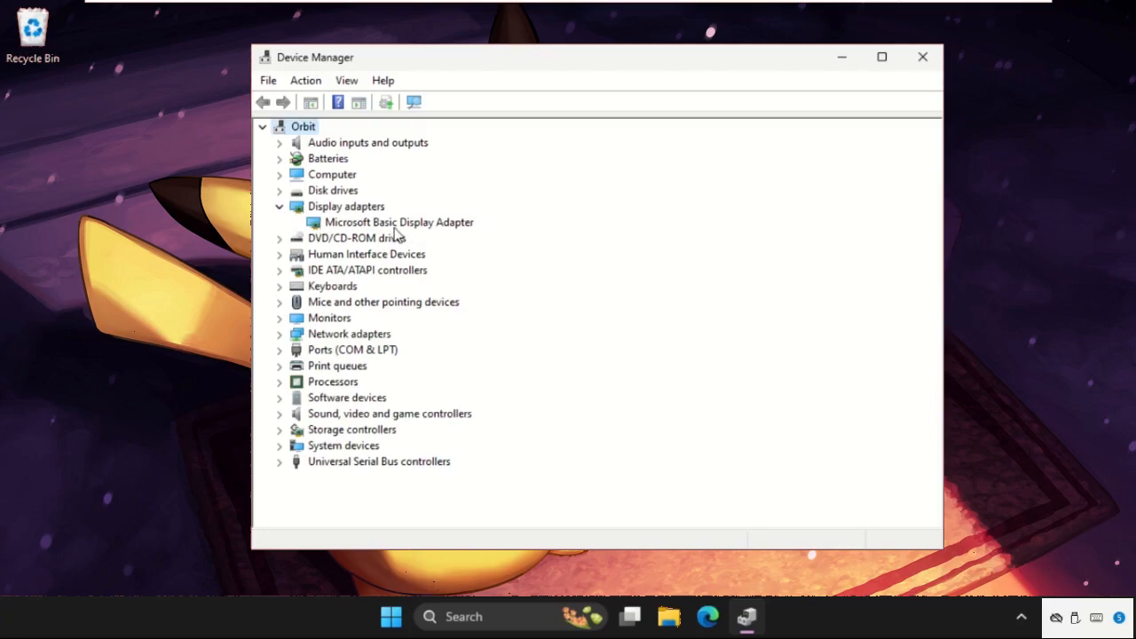
click(398, 222)
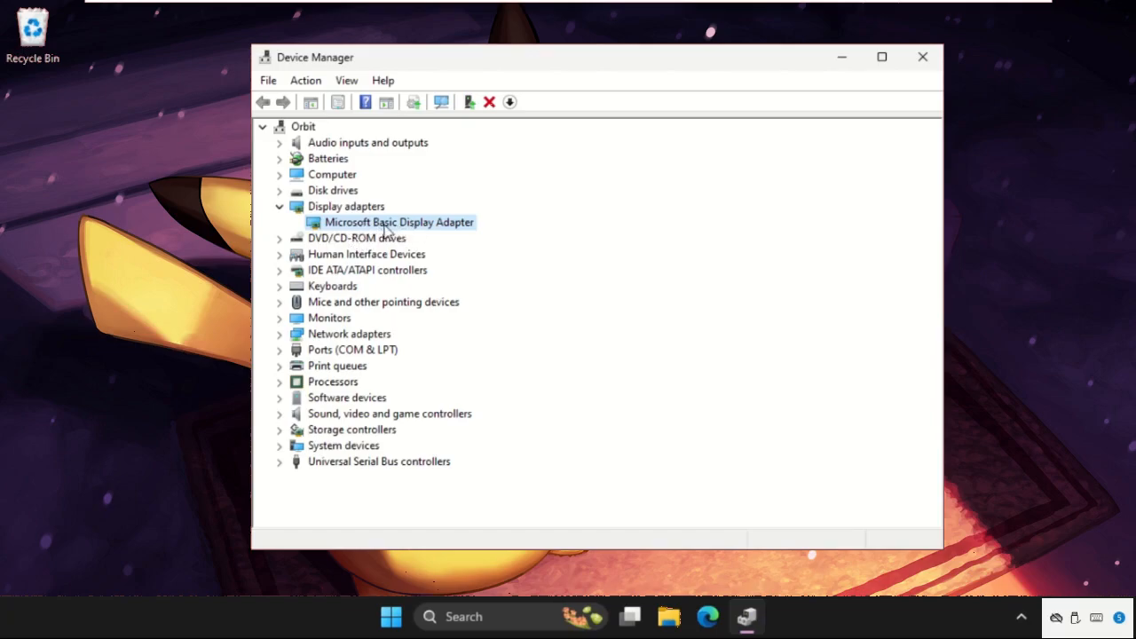
double_click(400, 222)
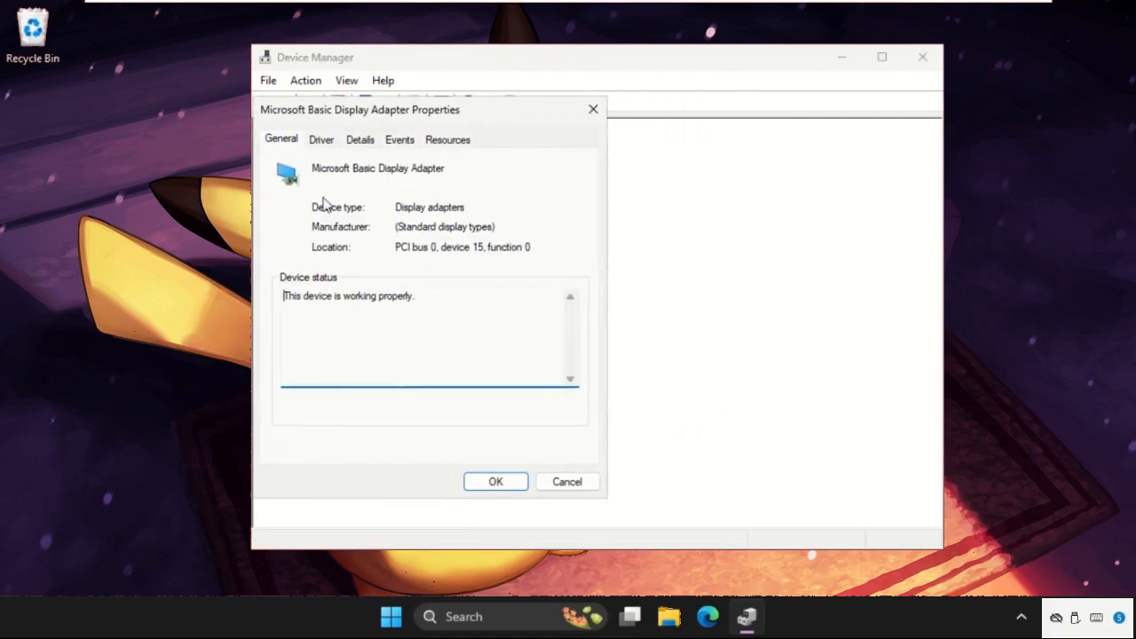
From the Driver tab, launch Update Driver for the Microsoft Basic Display Adapter.
click(321, 139)
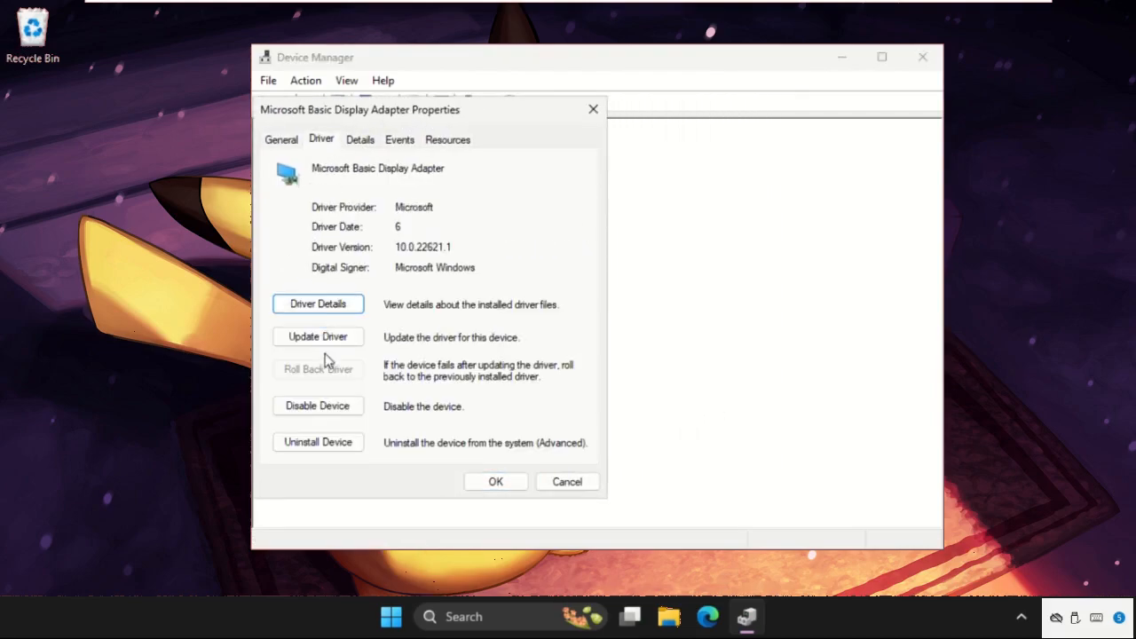
click(316, 336)
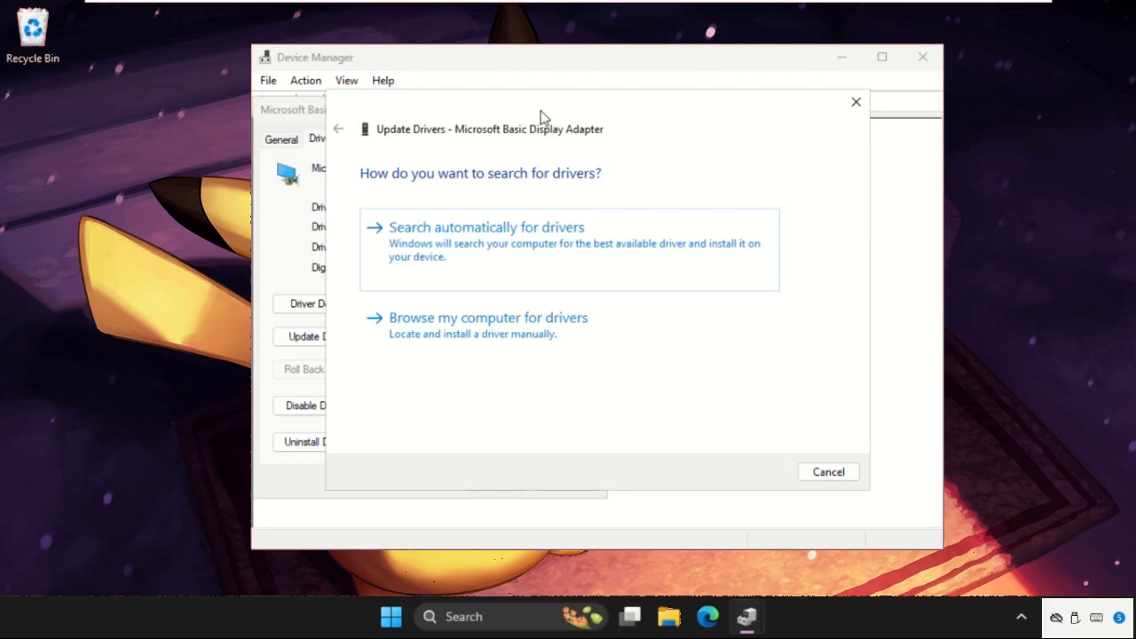
mouse_move(533, 263)
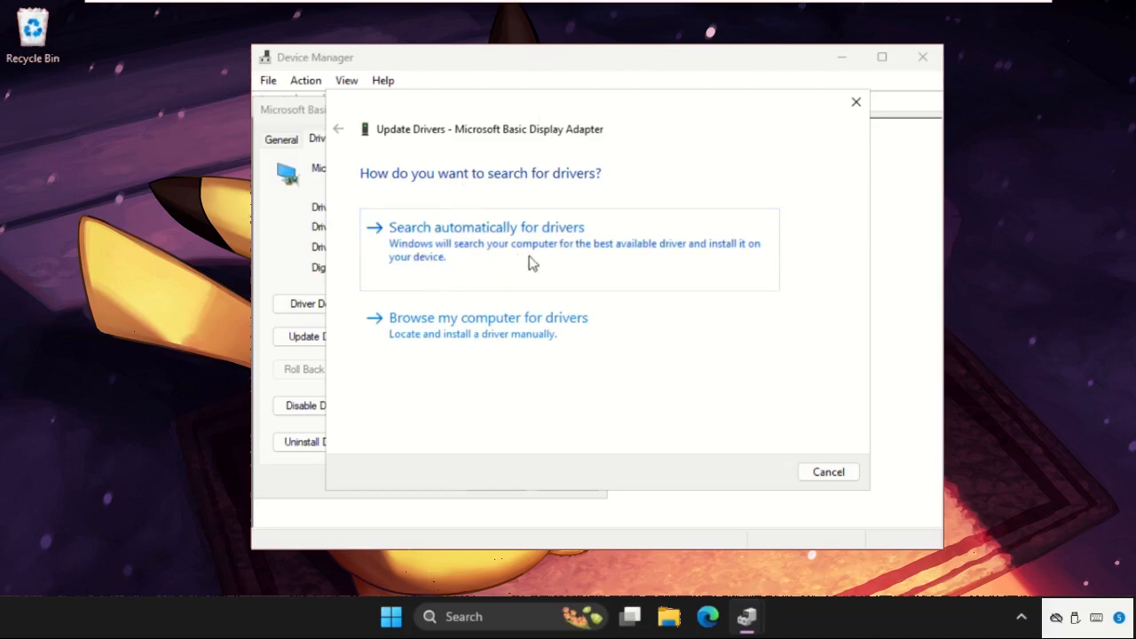
click(486, 227)
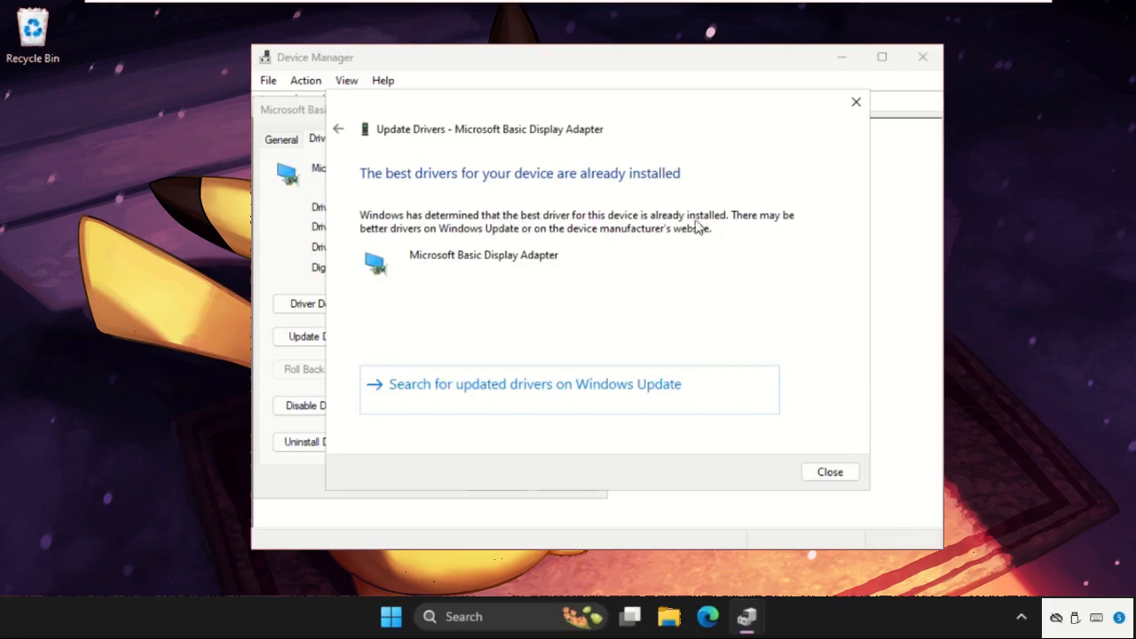
mouse_move(641, 221)
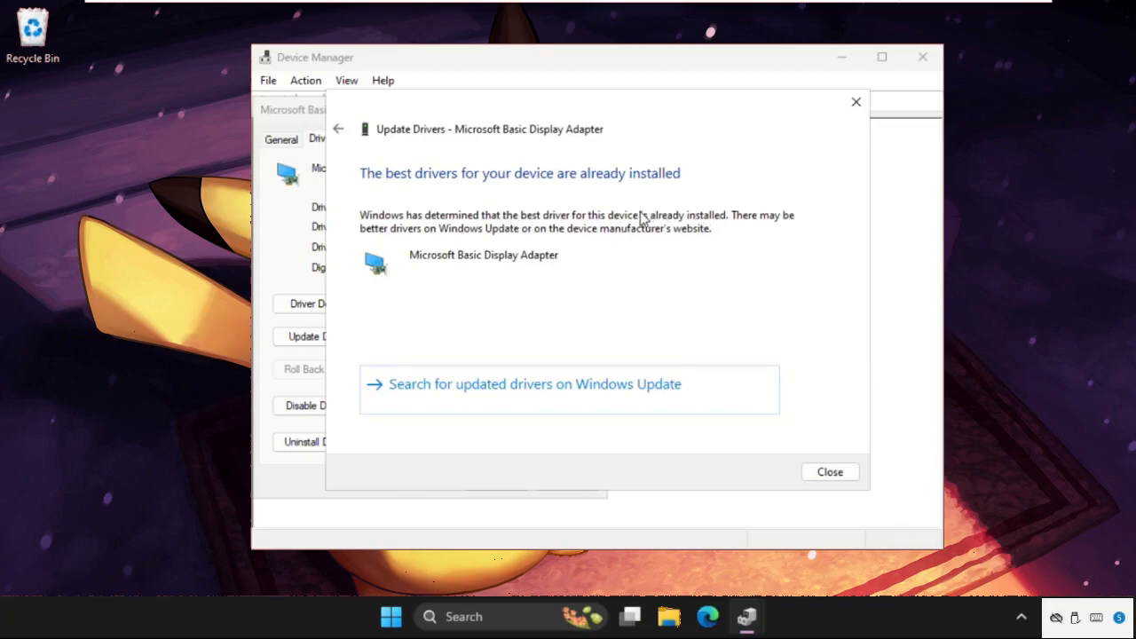
mouse_move(391, 139)
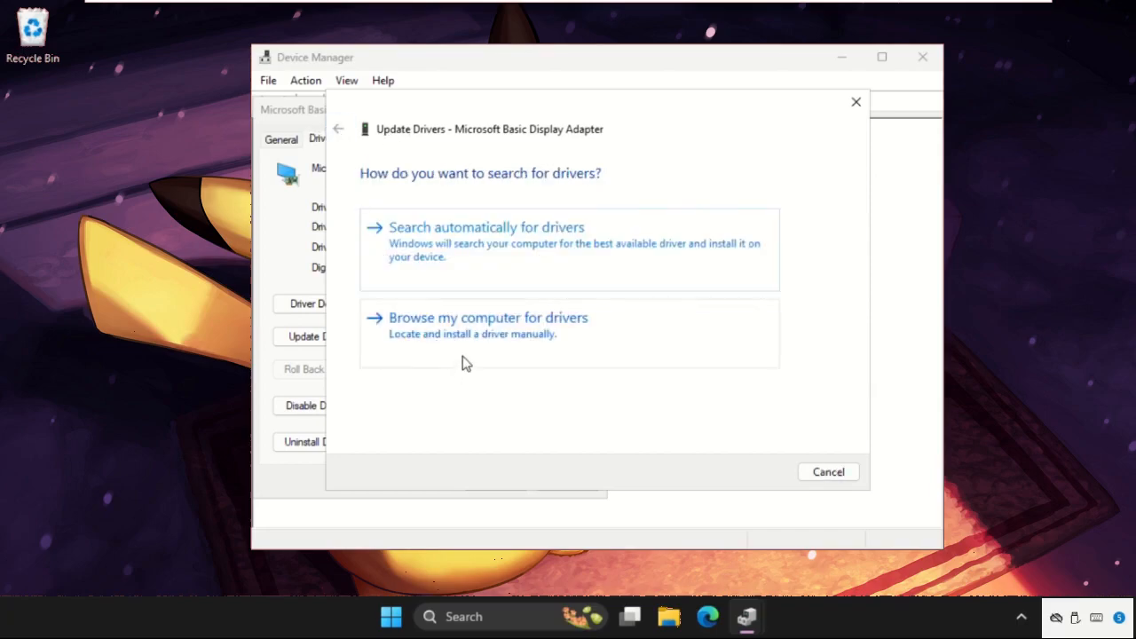
Browse manually, pick from the available list, and select Microsoft Basic Display Adapter as the driver.
click(489, 316)
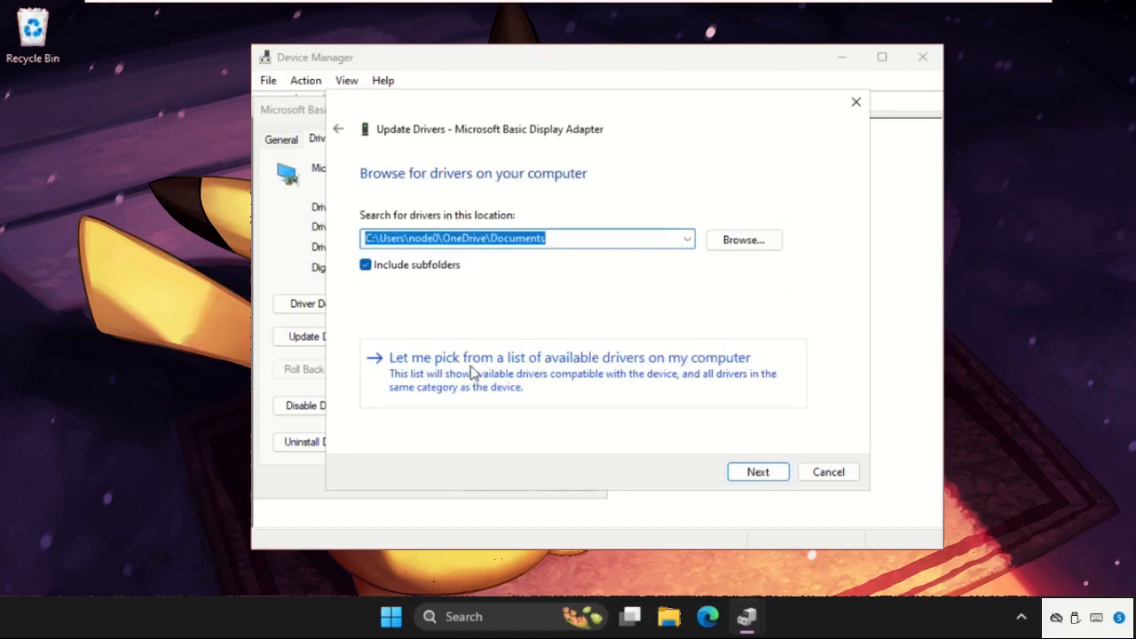
mouse_move(424, 385)
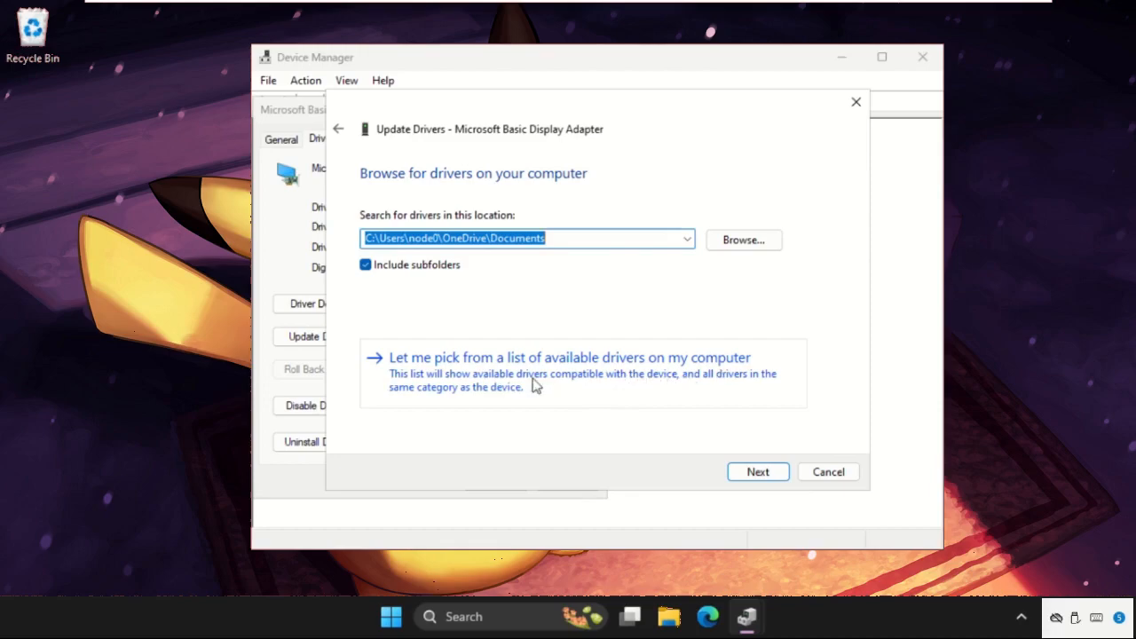
click(569, 357)
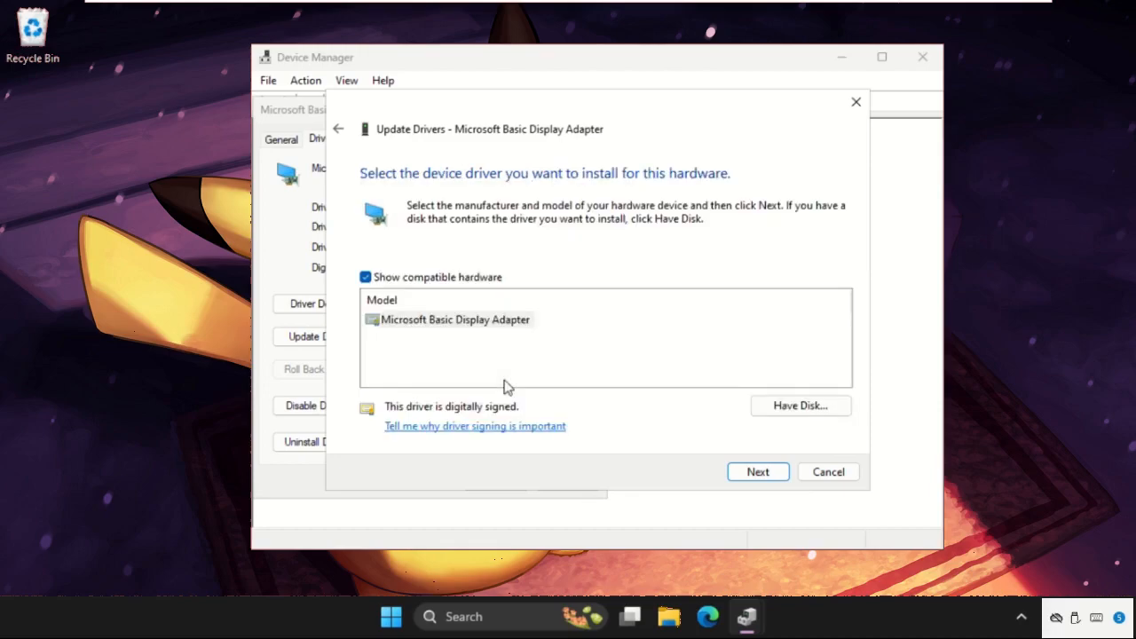
click(455, 320)
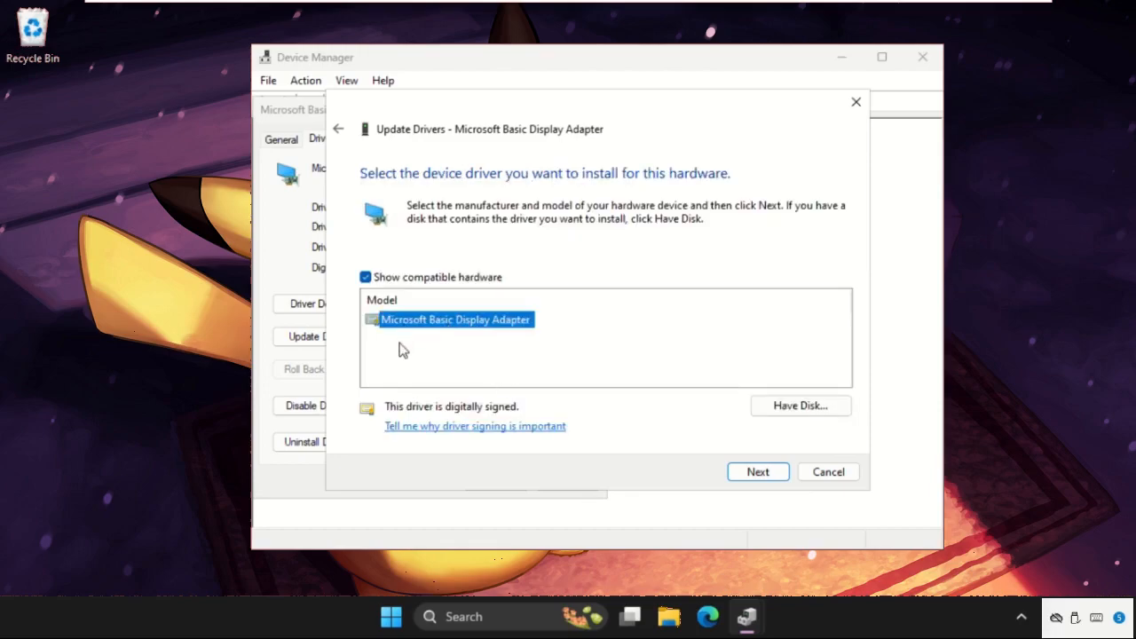
mouse_move(469, 346)
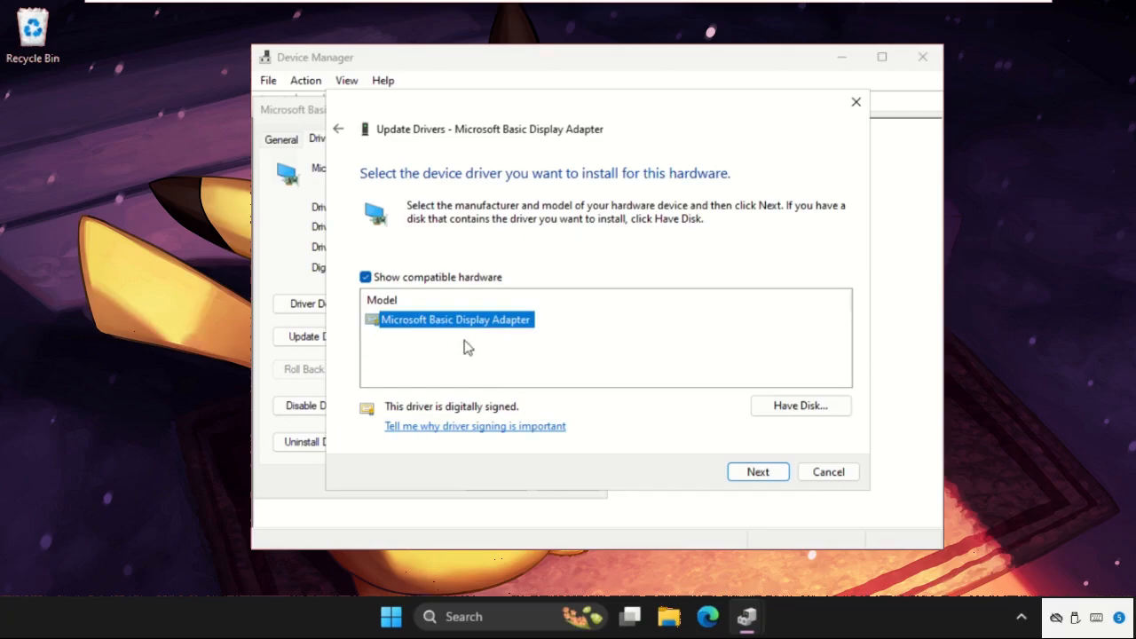
mouse_move(492, 352)
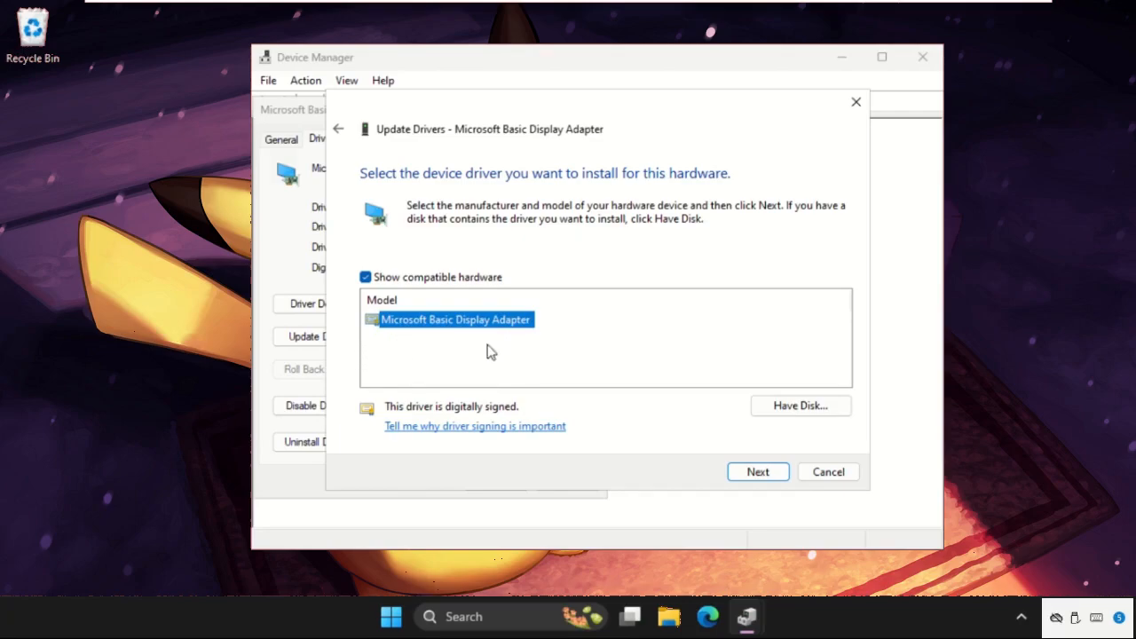
mouse_move(756, 473)
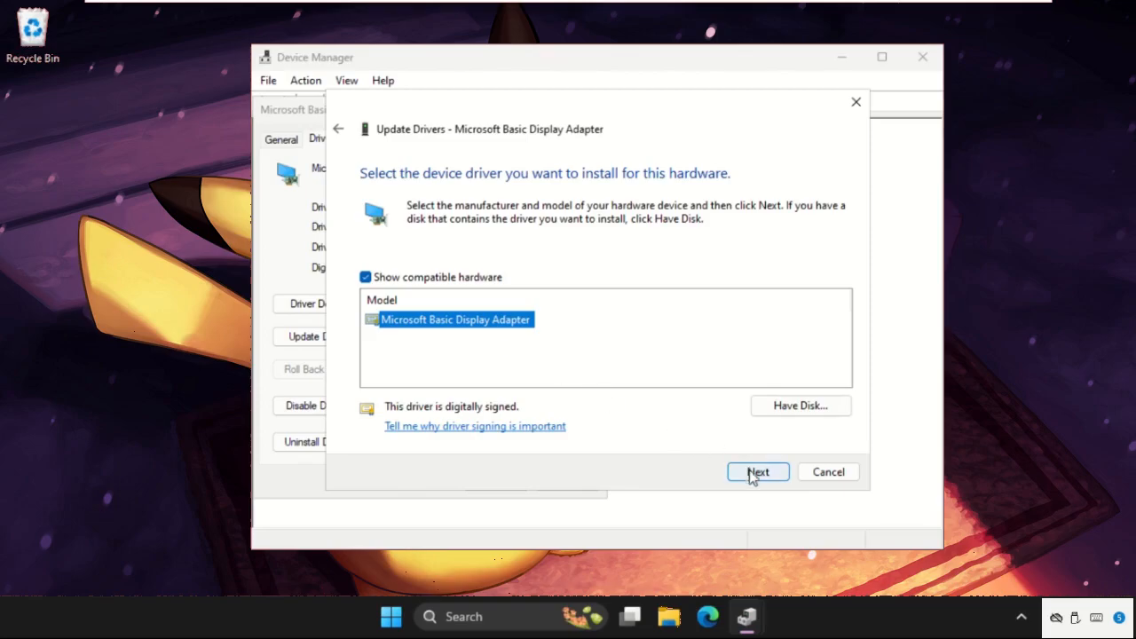
Install the selected display adapter driver and close the wizard after it reports success.
click(756, 472)
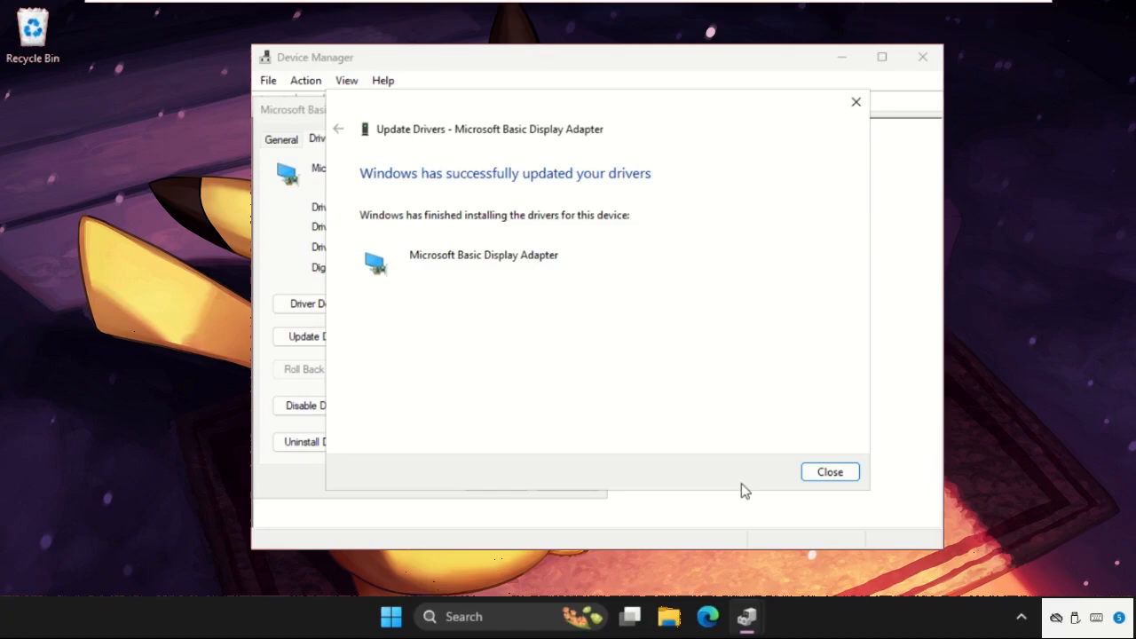
mouse_move(481, 258)
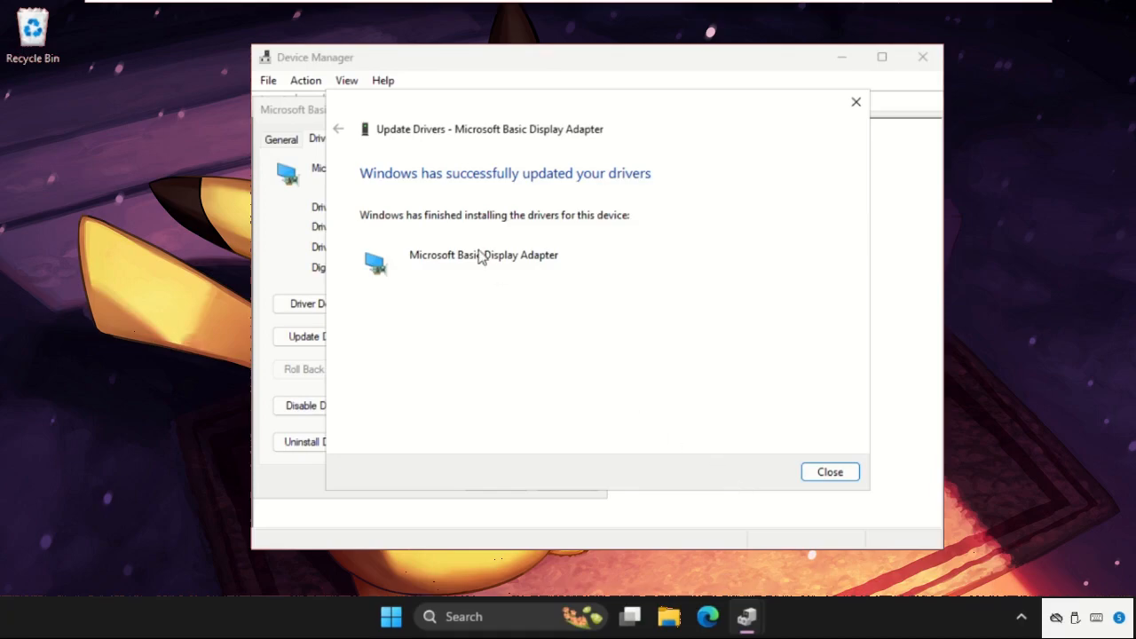
click(829, 472)
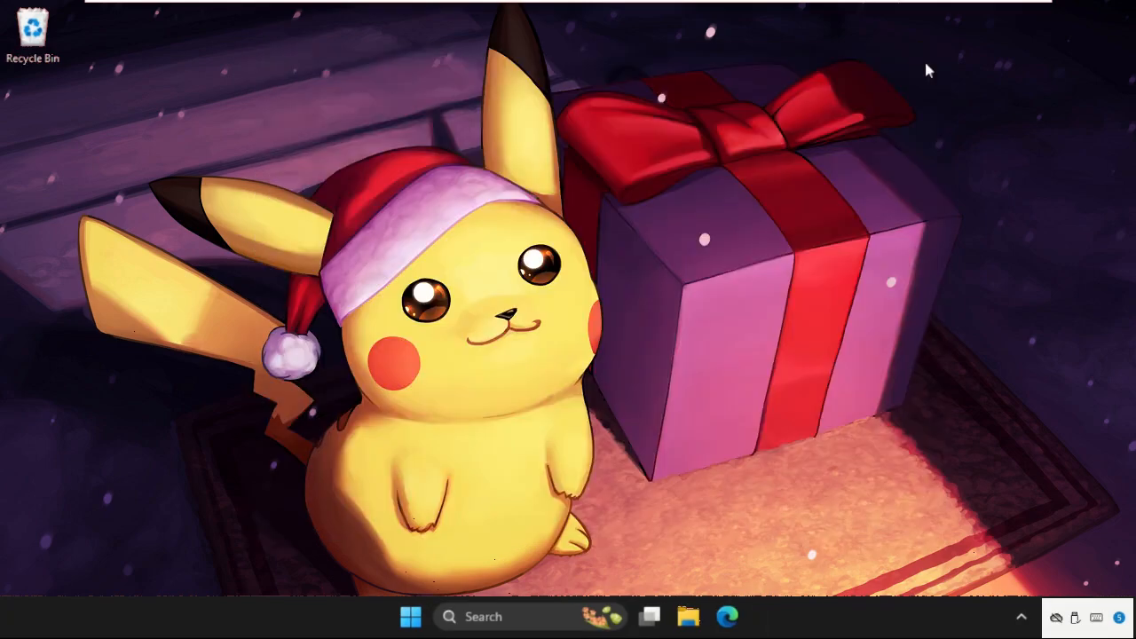
mouse_move(344, 422)
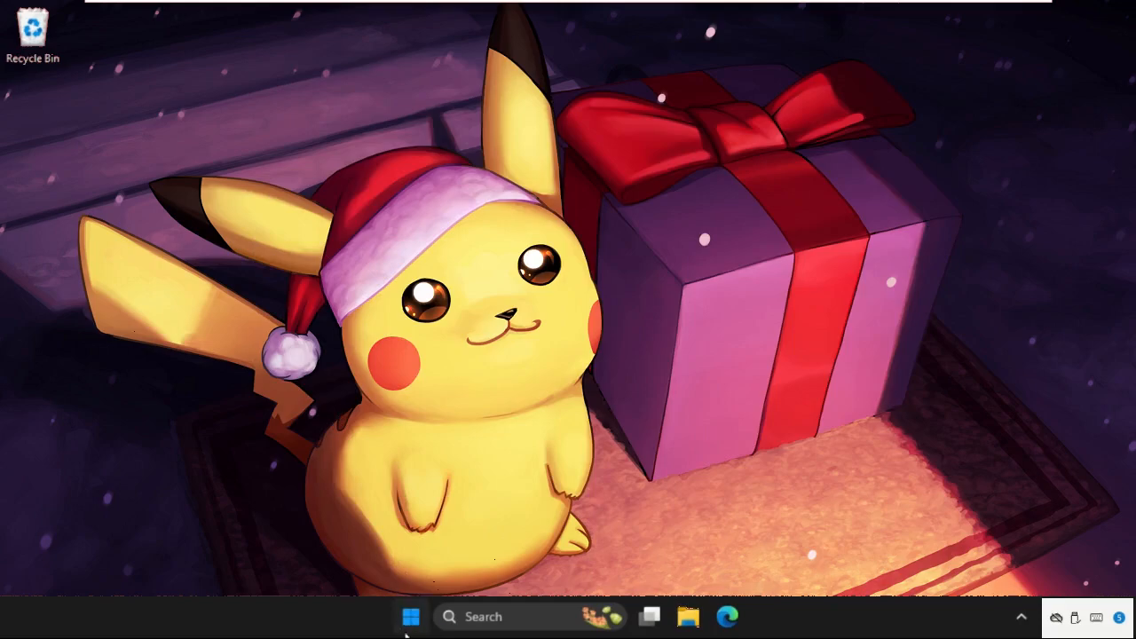
Show the Start menu's power options with Sign-in options, Shut down and Restart.
click(410, 616)
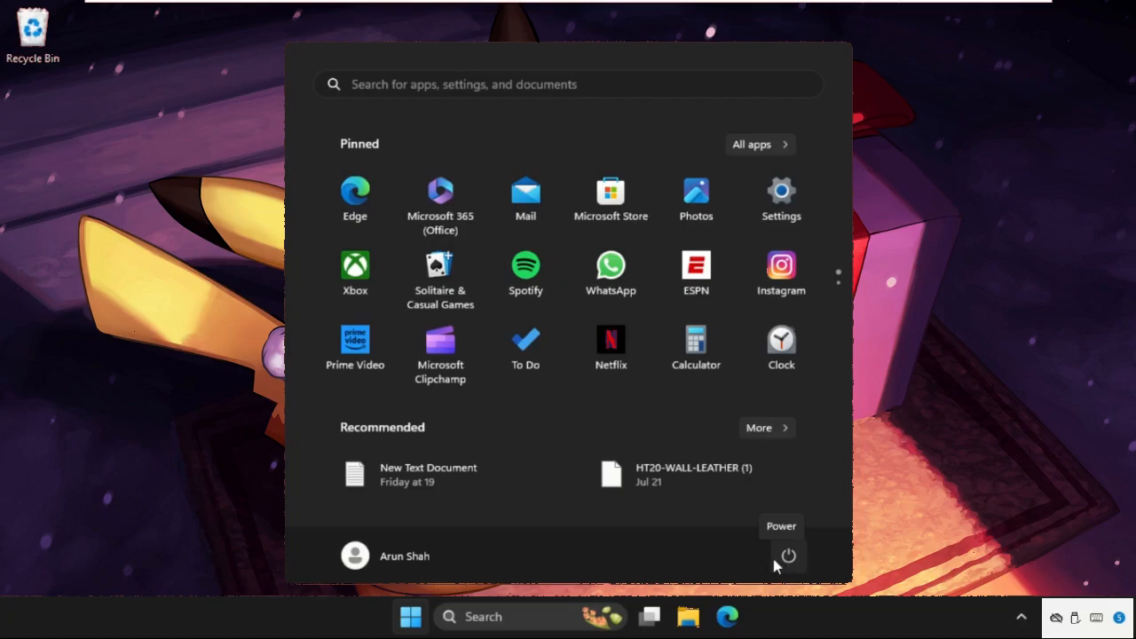
mouse_move(774, 565)
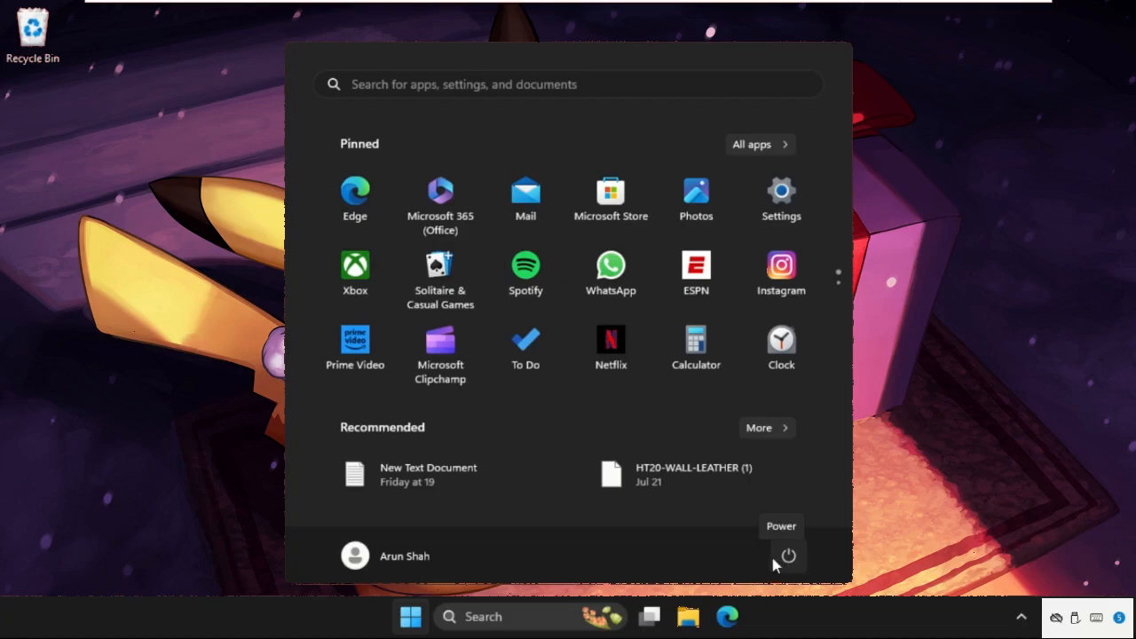
click(788, 554)
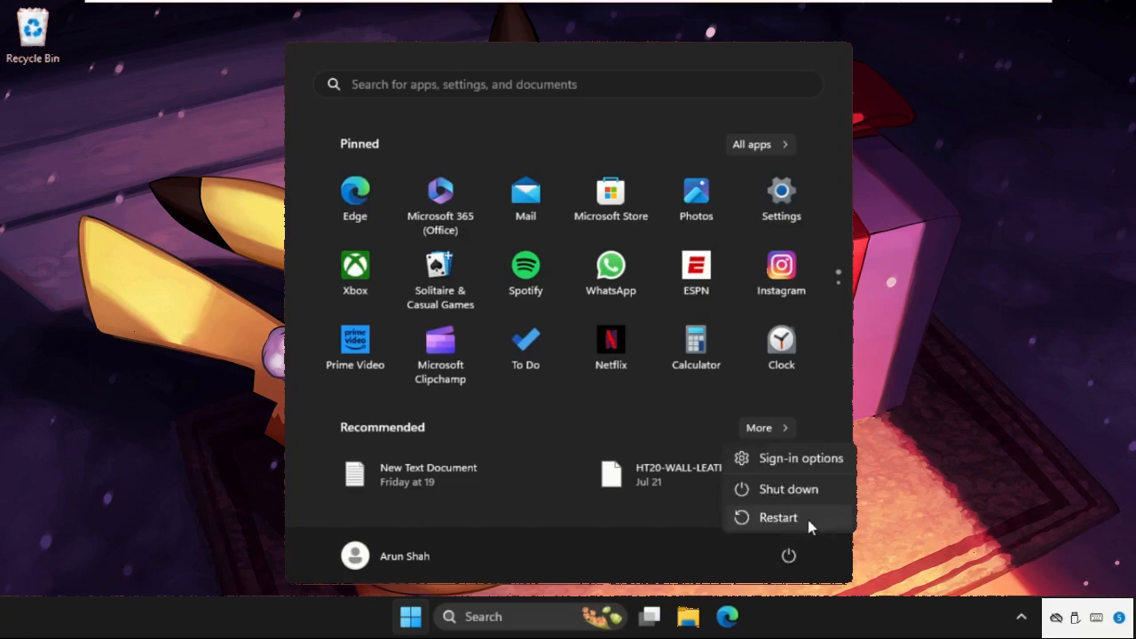